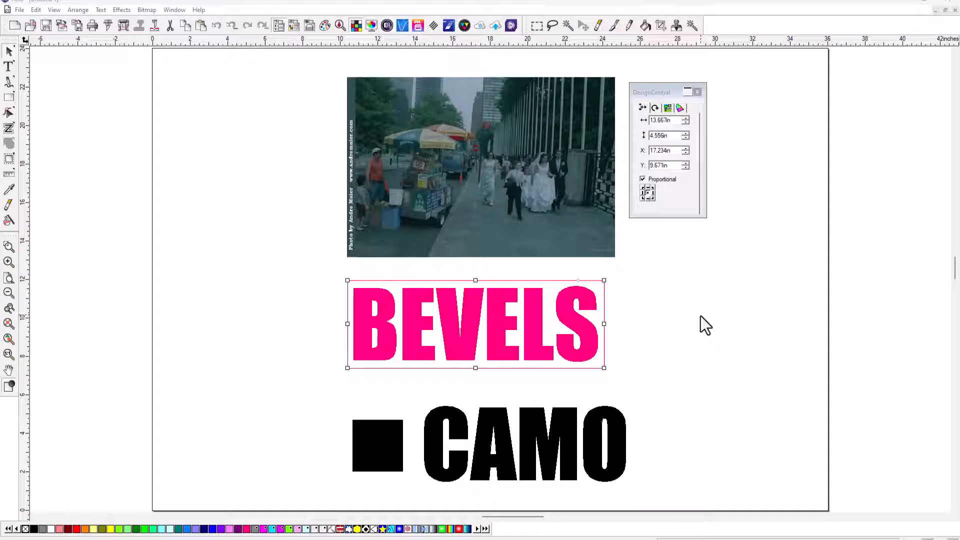
mouse_move(698, 318)
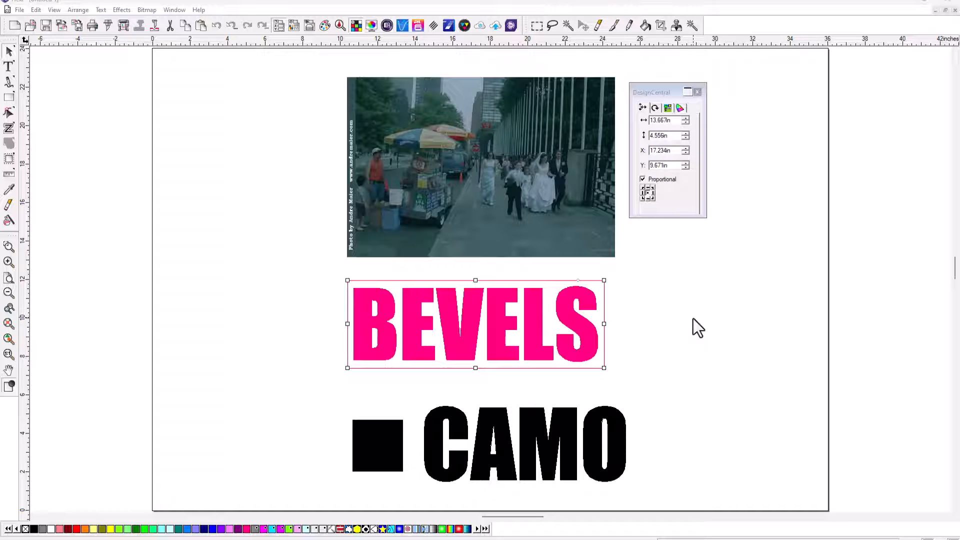
mouse_move(672, 314)
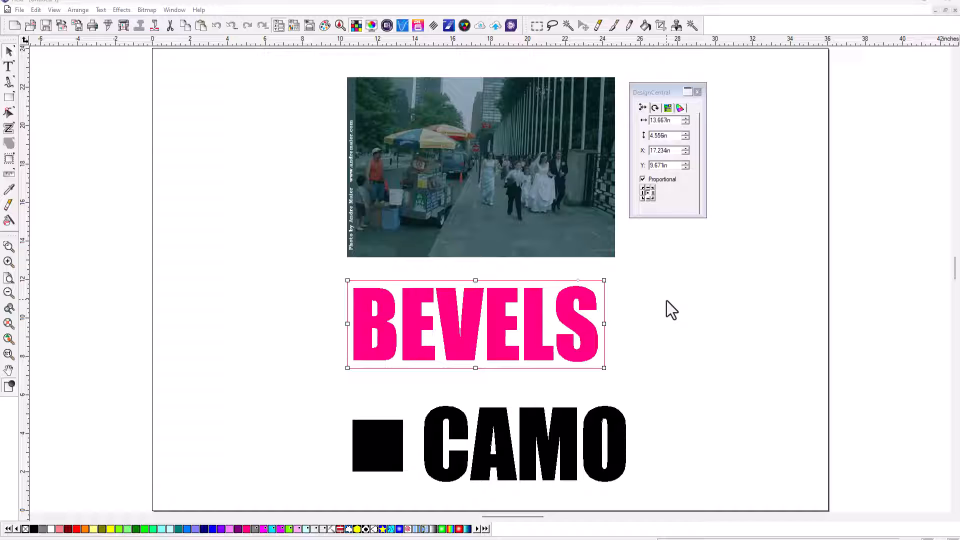
mouse_move(699, 309)
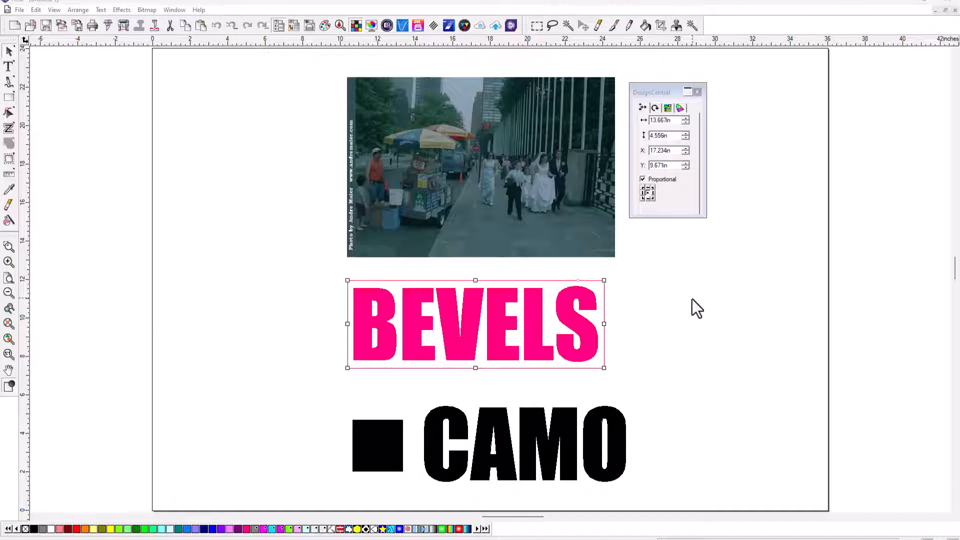
mouse_move(692, 304)
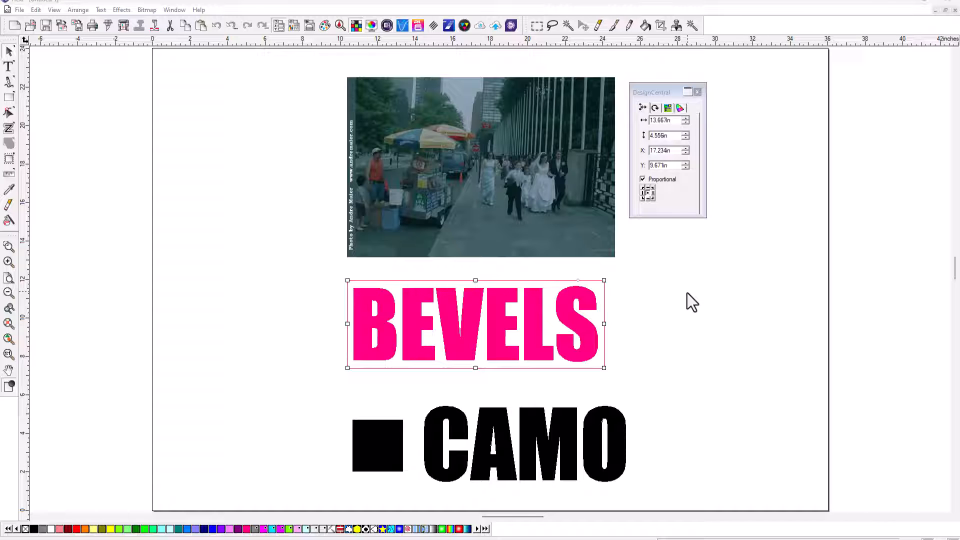
mouse_move(683, 298)
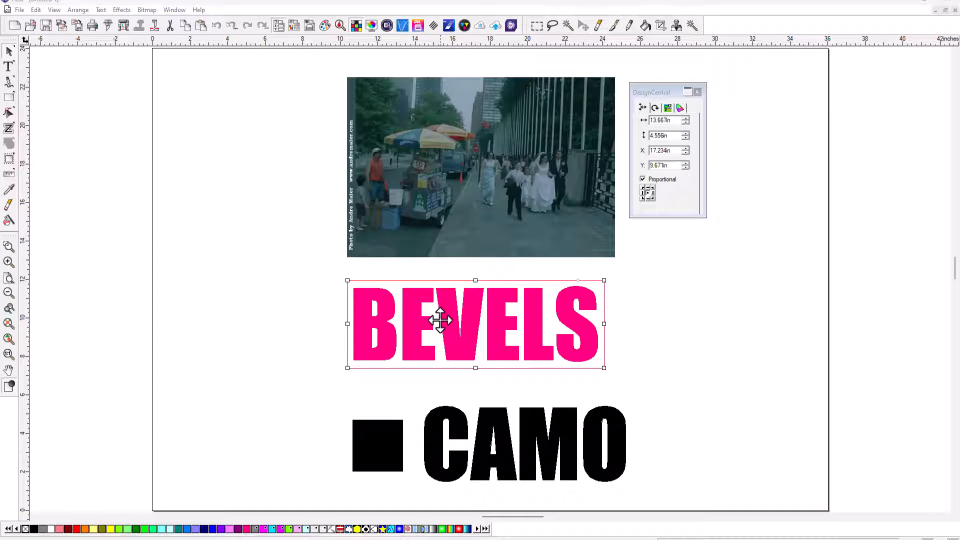
mouse_move(667, 283)
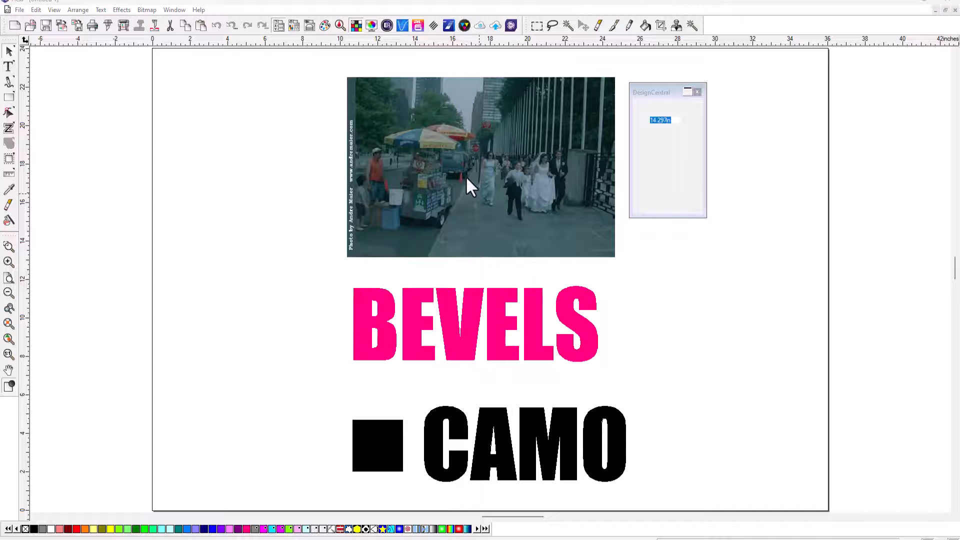
Run SmartCurve on the street photo via the 32-bit plugin bridge and apply a brightening curve
click(481, 168)
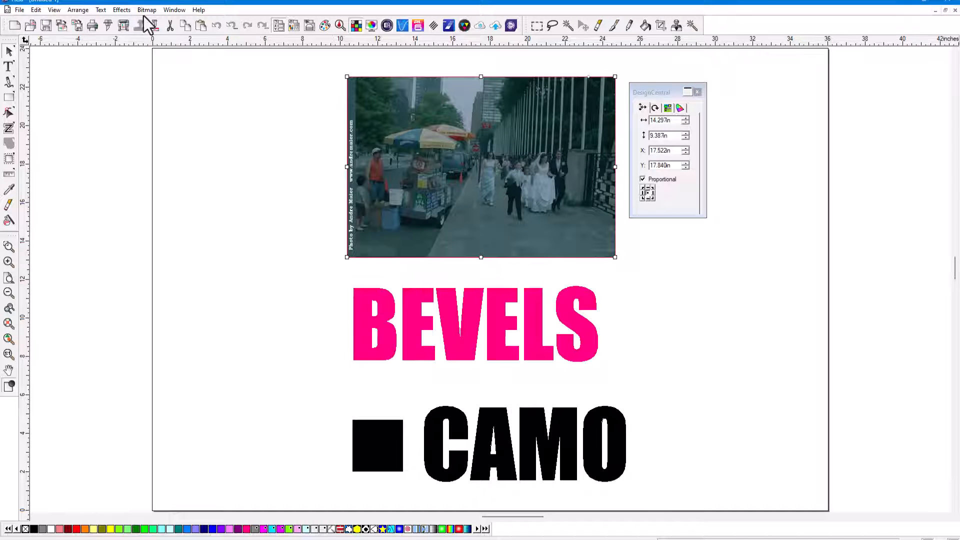
click(147, 9)
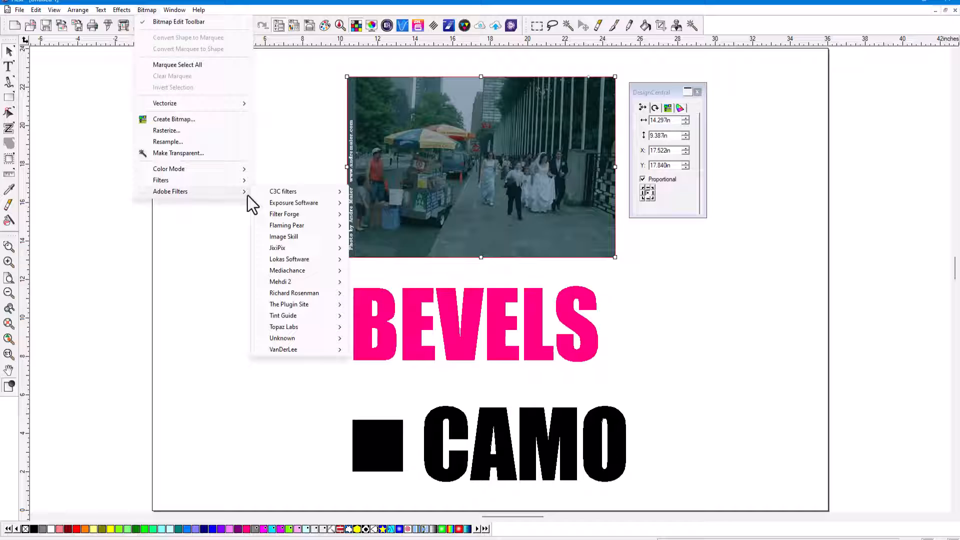
mouse_move(287, 270)
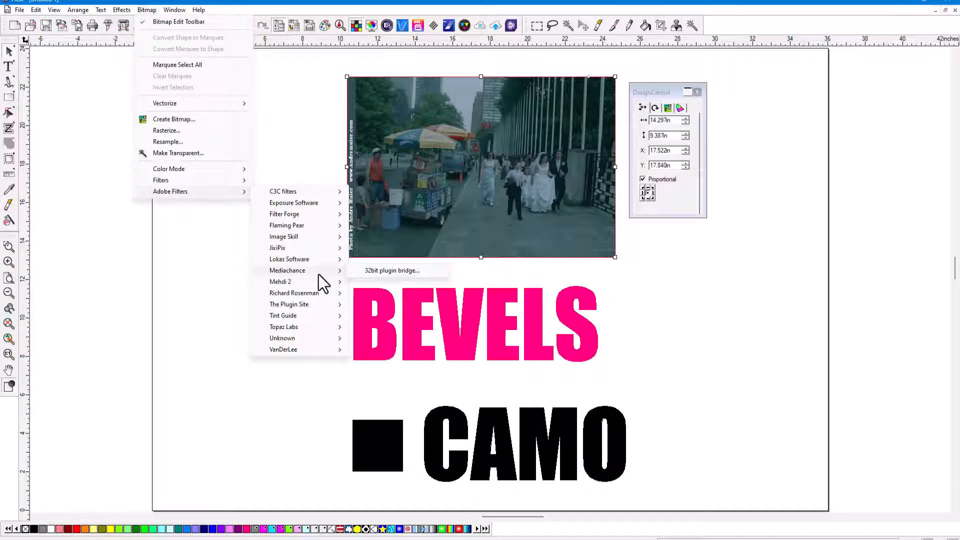
click(391, 270)
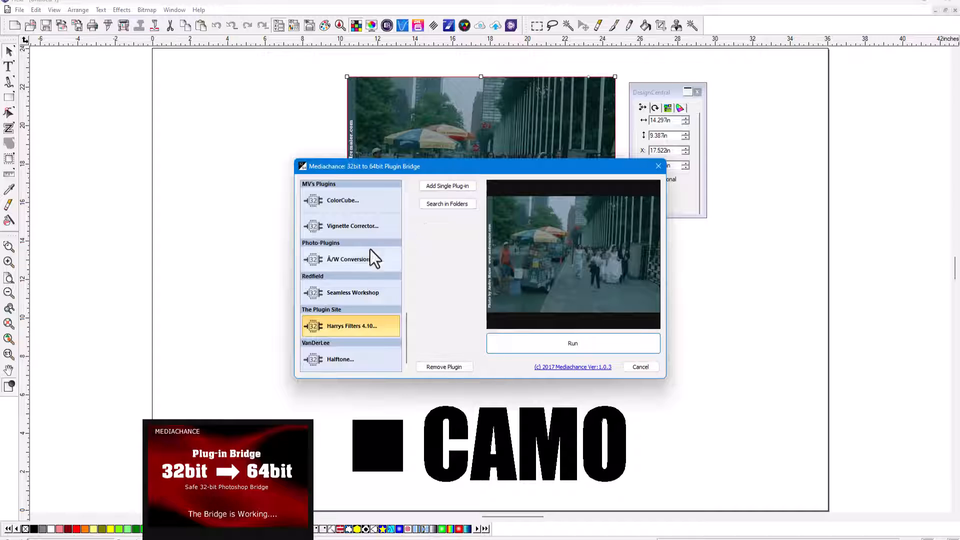
scroll(down, 3)
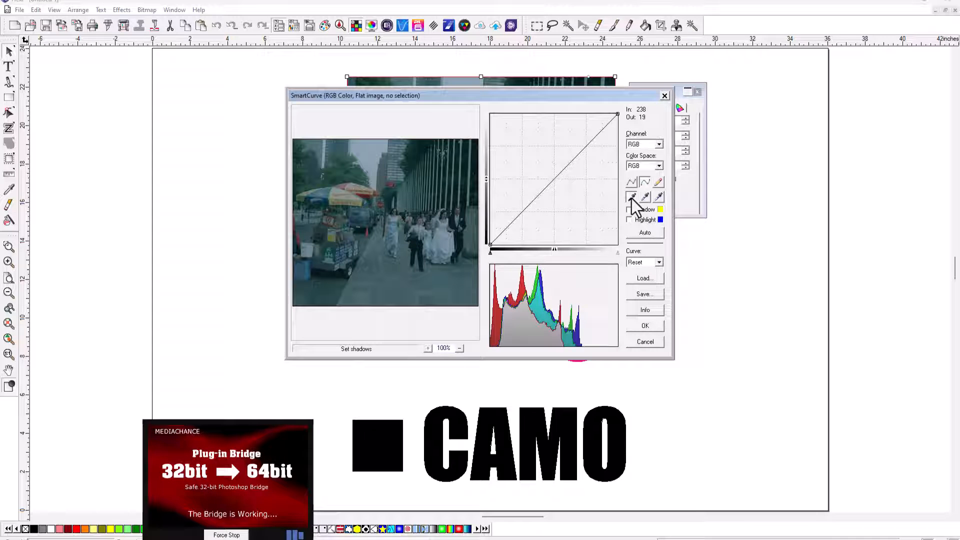
click(659, 197)
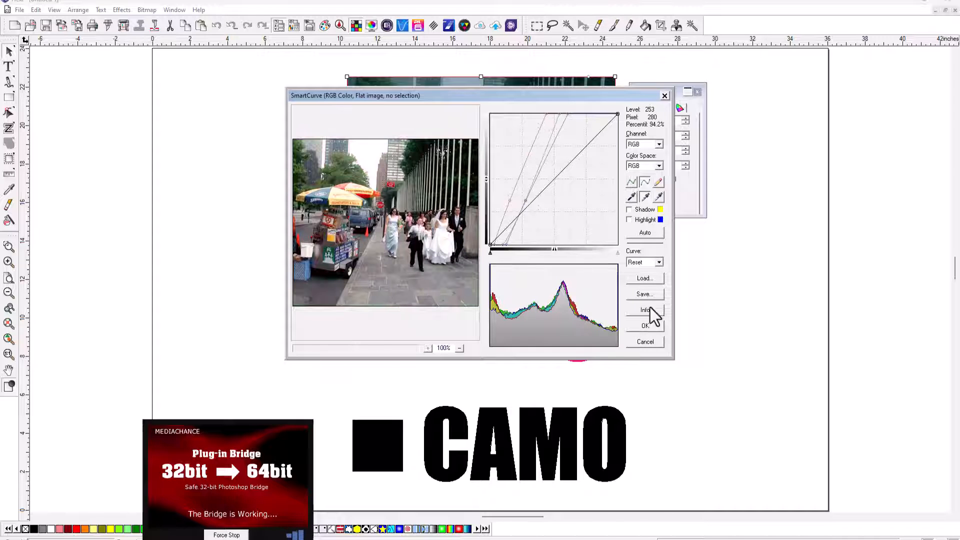
click(644, 325)
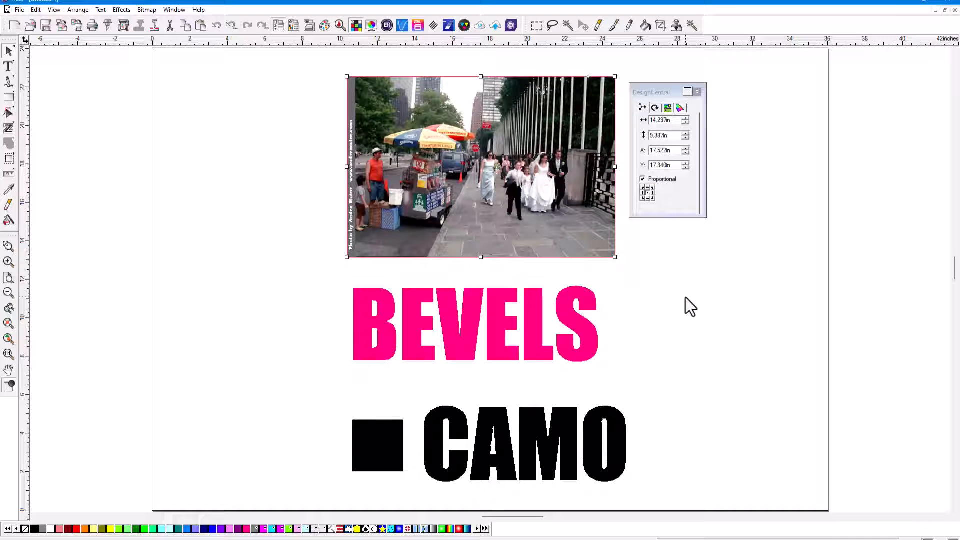
Apply the Eye Candy Bevel Chrome effect to the BEVELS text
right_click(545, 349)
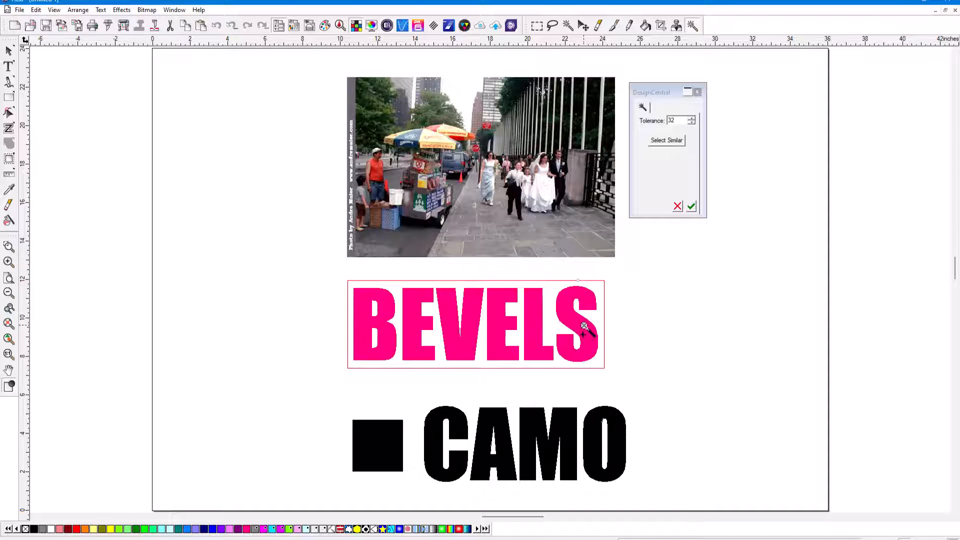
click(146, 10)
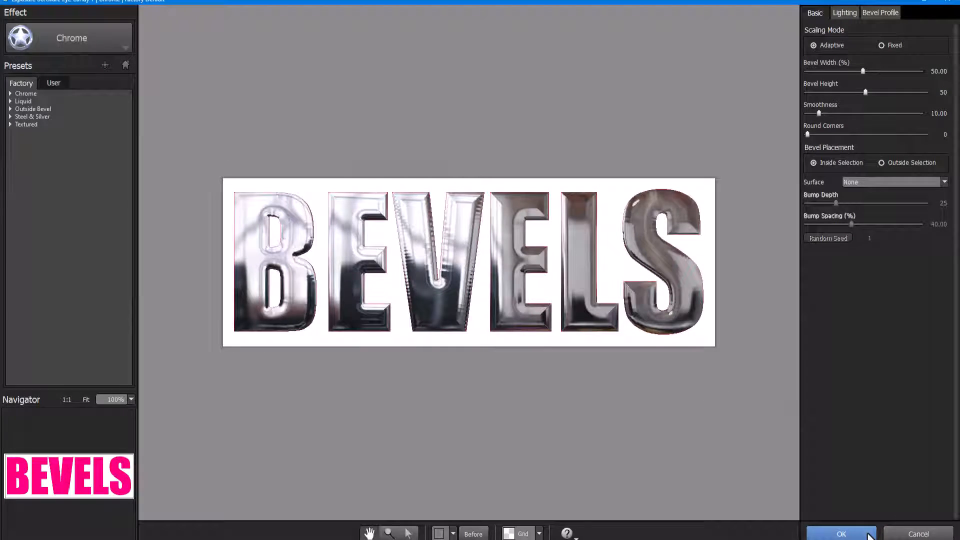
click(842, 533)
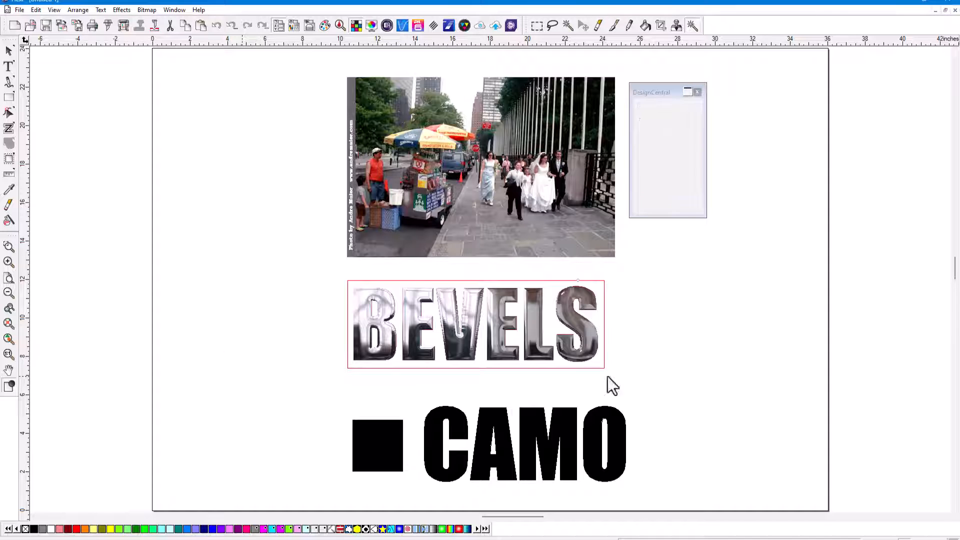
Apply the VanDerLee Camouflage Common - Woodland preset to the square and CAMO text
click(377, 445)
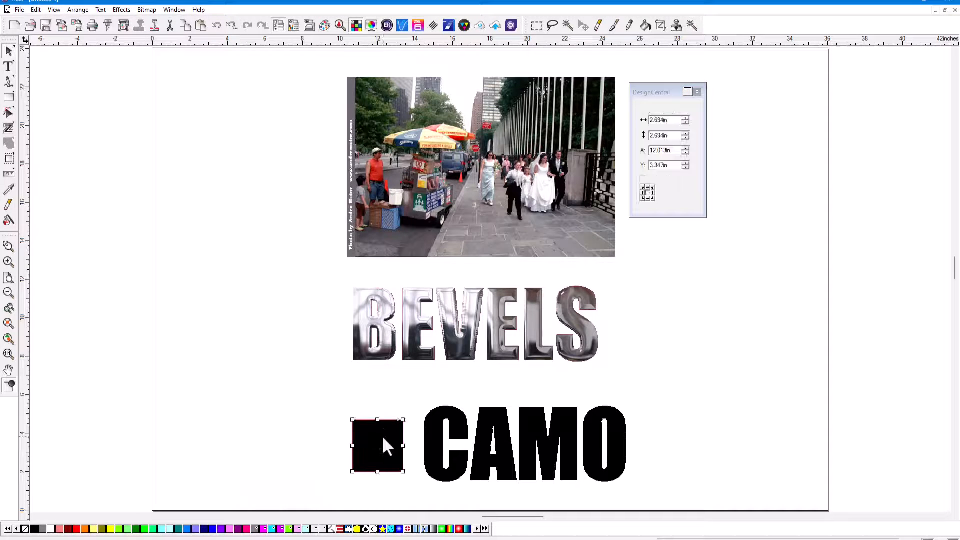
click(146, 10)
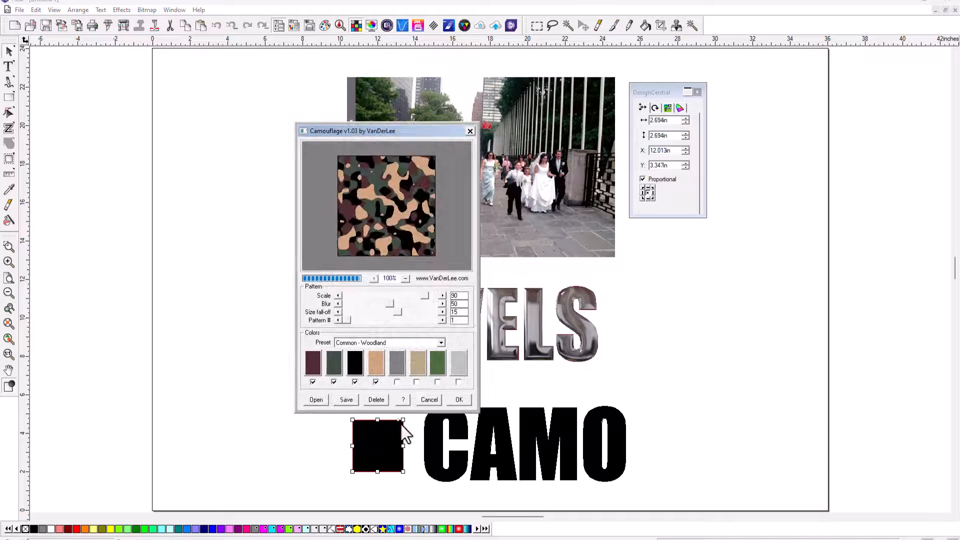
click(459, 399)
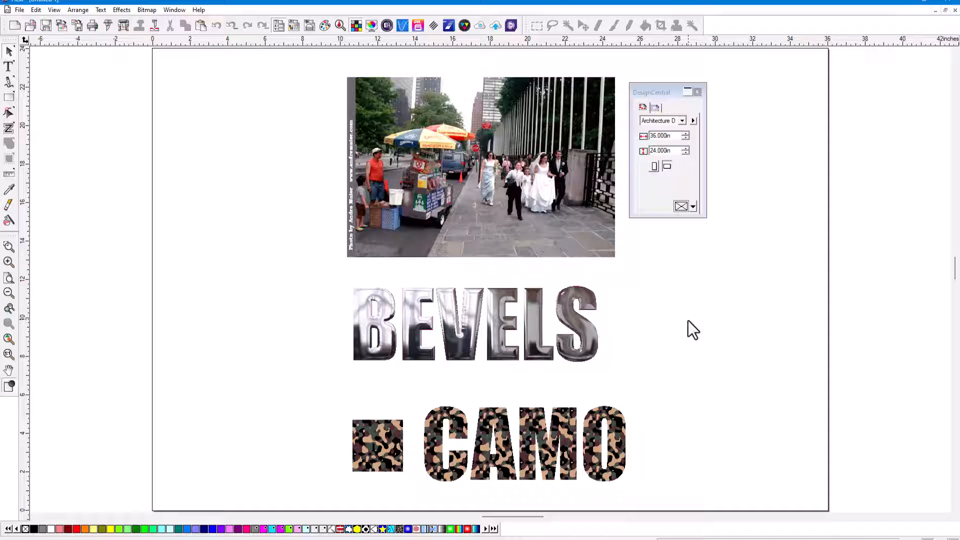
mouse_move(704, 323)
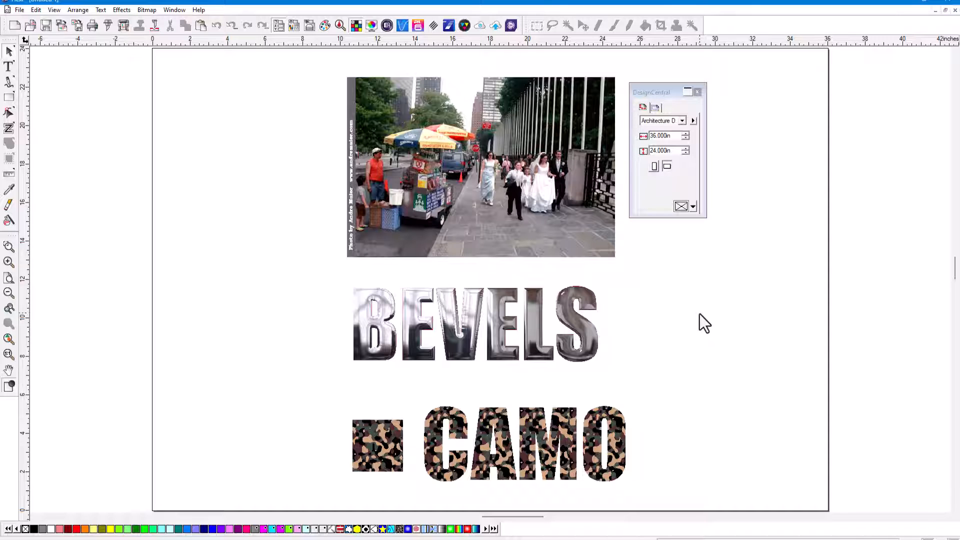
mouse_move(222, 48)
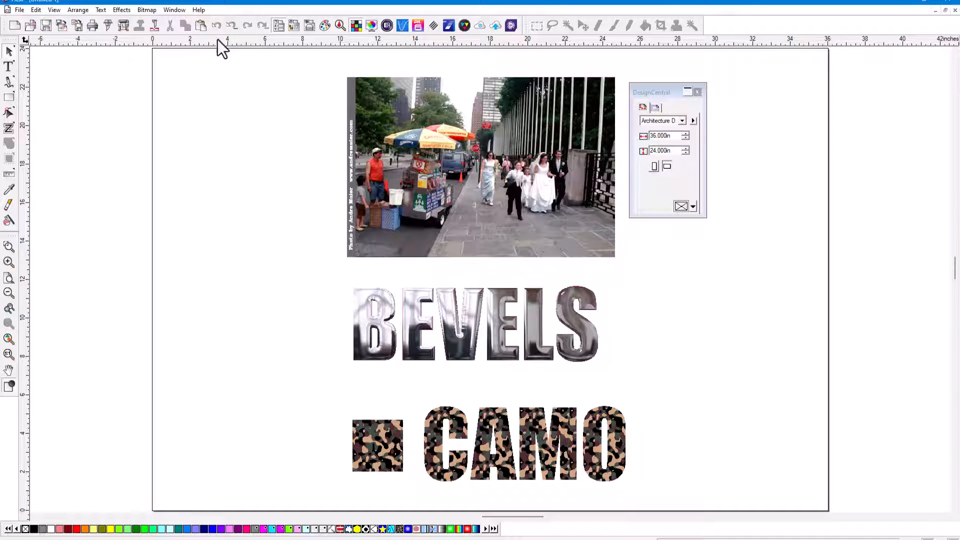
Tile the two documents horizontally and move the DesignCentral panel aside
click(174, 10)
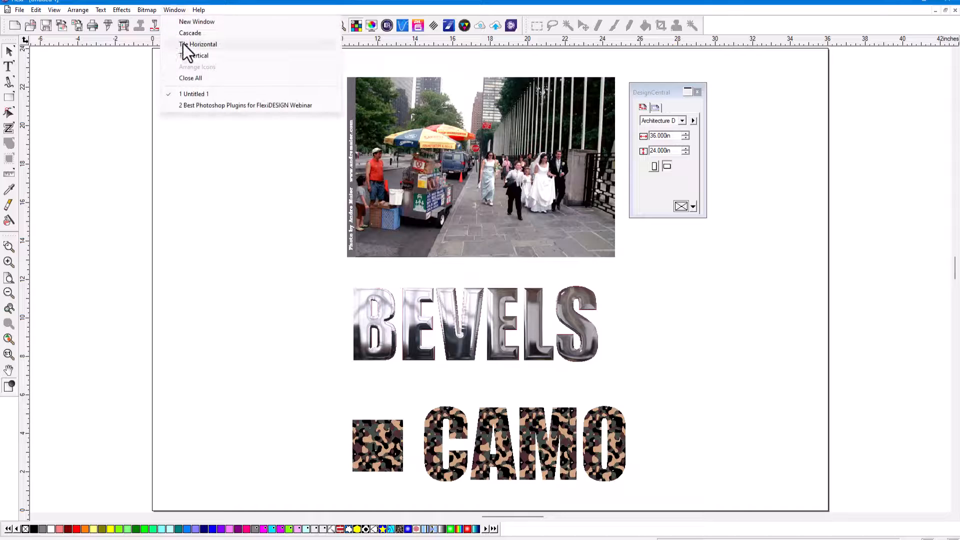
click(194, 55)
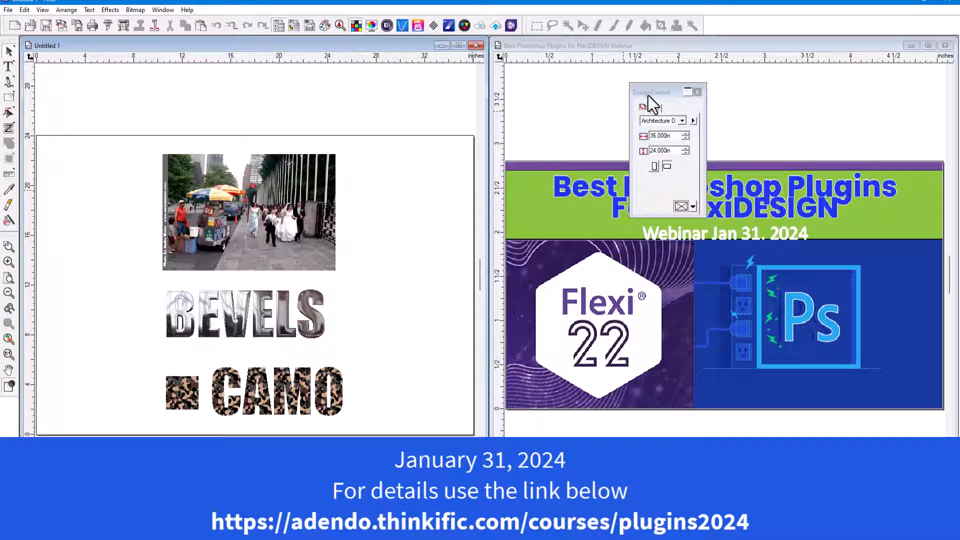
drag(651, 91, 386, 94)
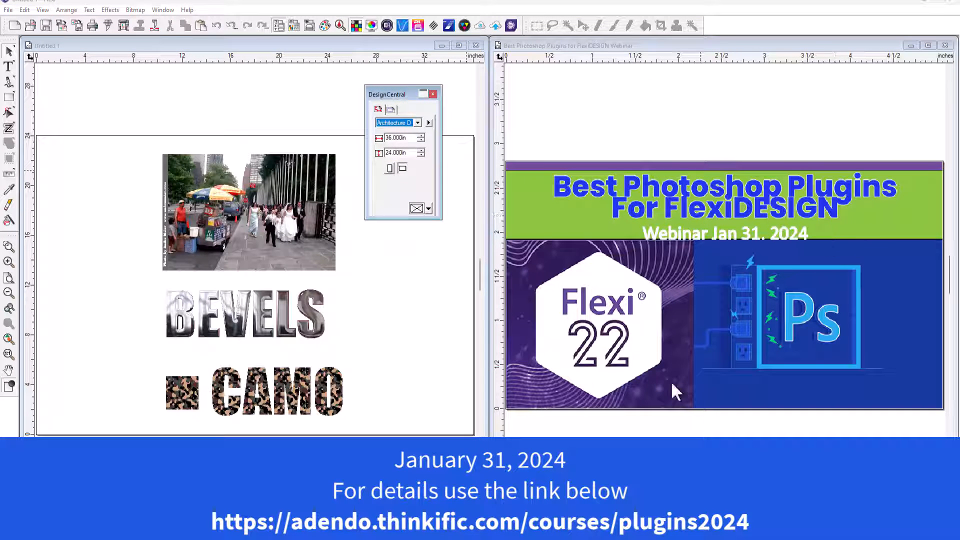
mouse_move(705, 202)
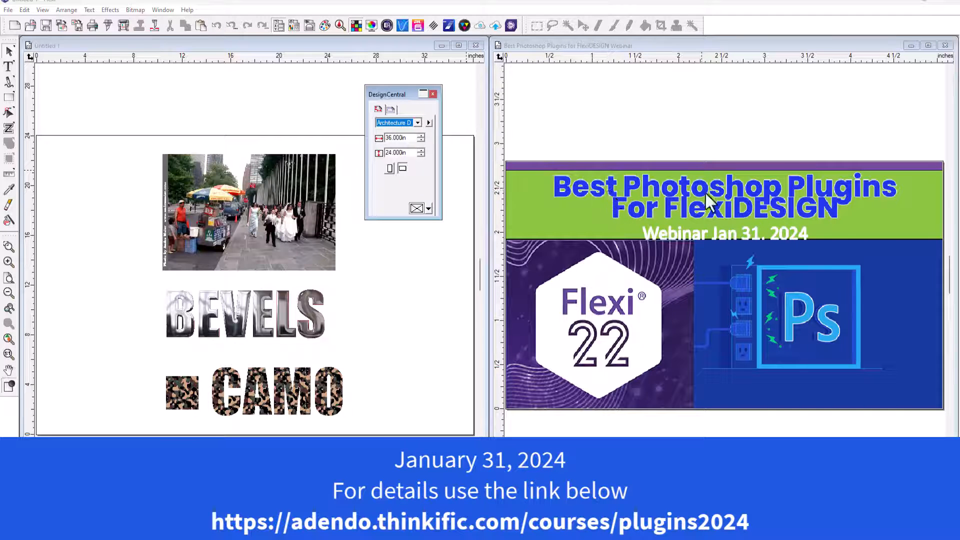
mouse_move(664, 413)
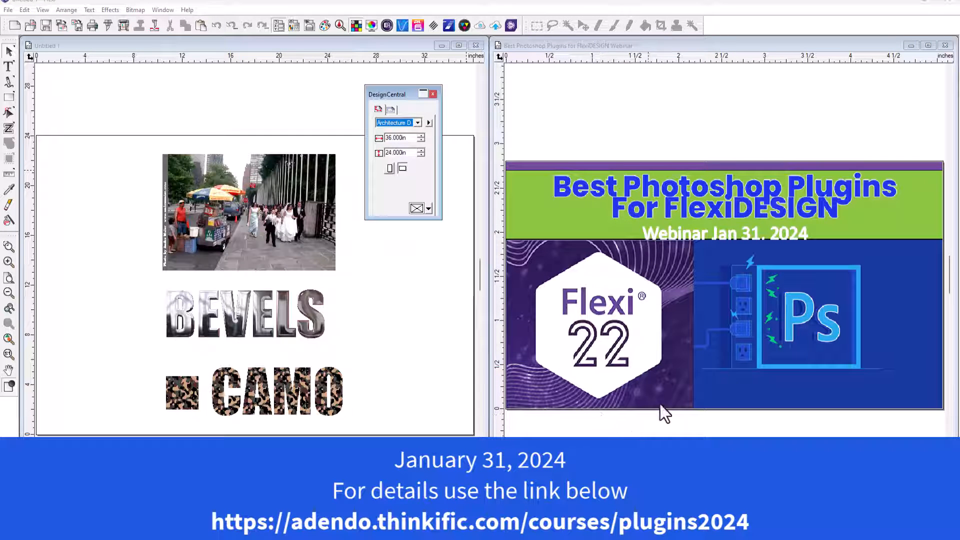